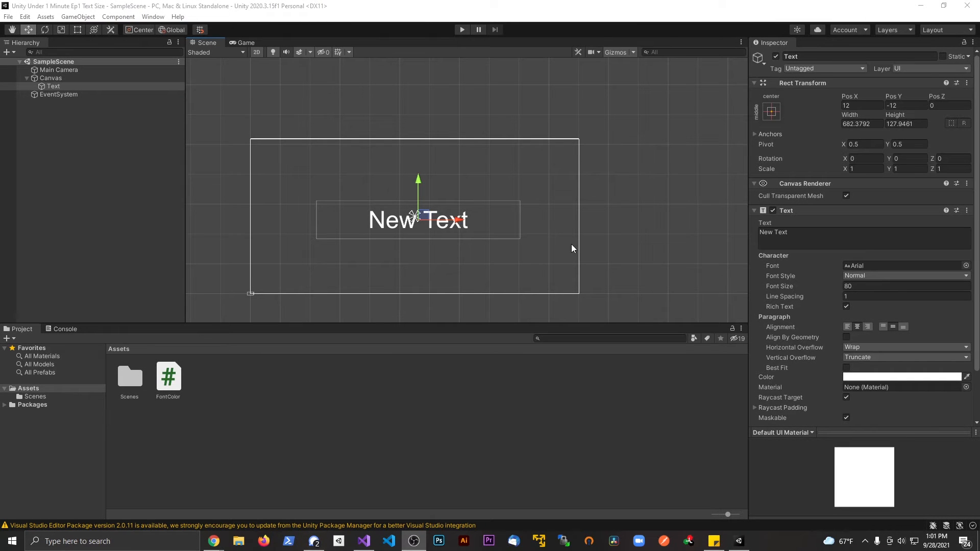
pyautogui.moveTo(477, 283)
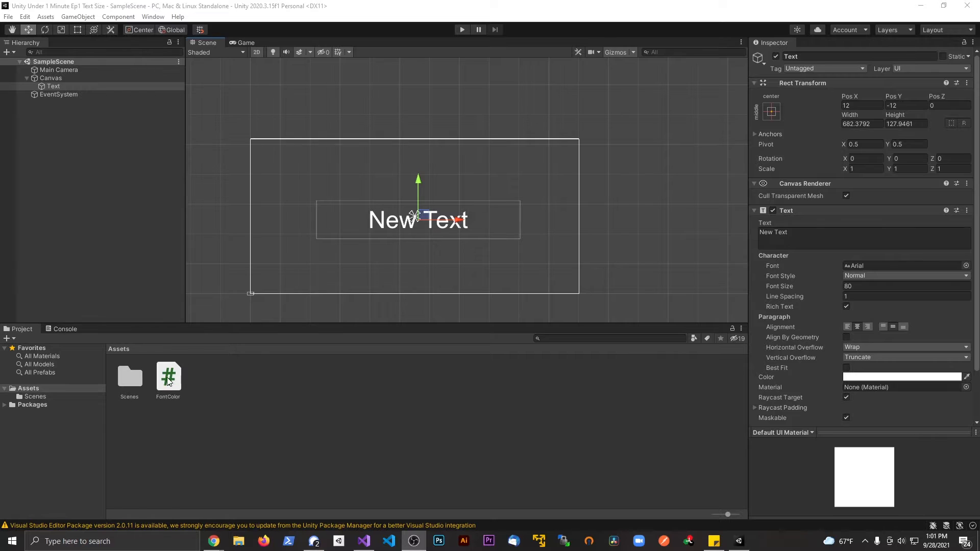
# Select the FontColor script in Assets to preview its default MonoBehaviour code
pyautogui.click(169, 377)
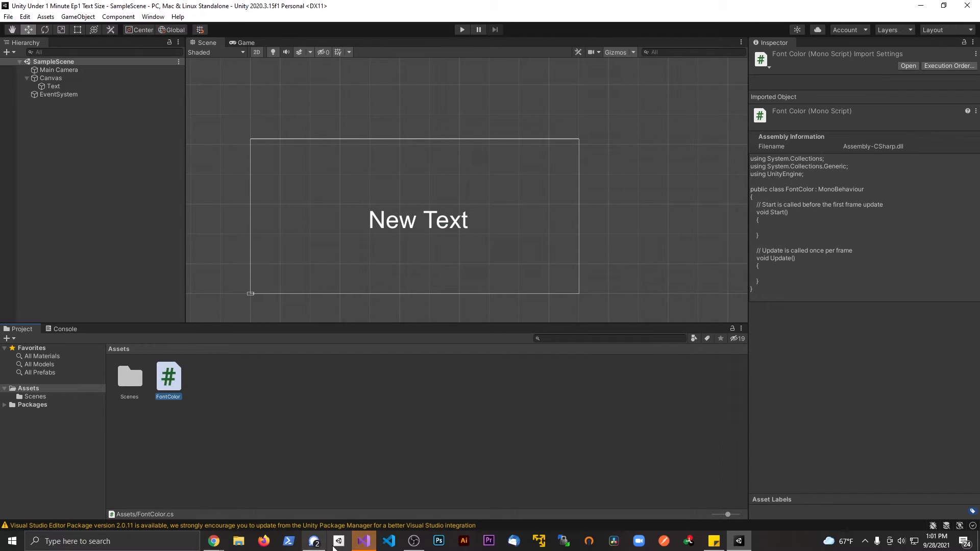
# Add 'using UnityEngine.UI;' and declare 'public Text colorchangingFont;' in FontColor.cs
pyautogui.click(363, 541)
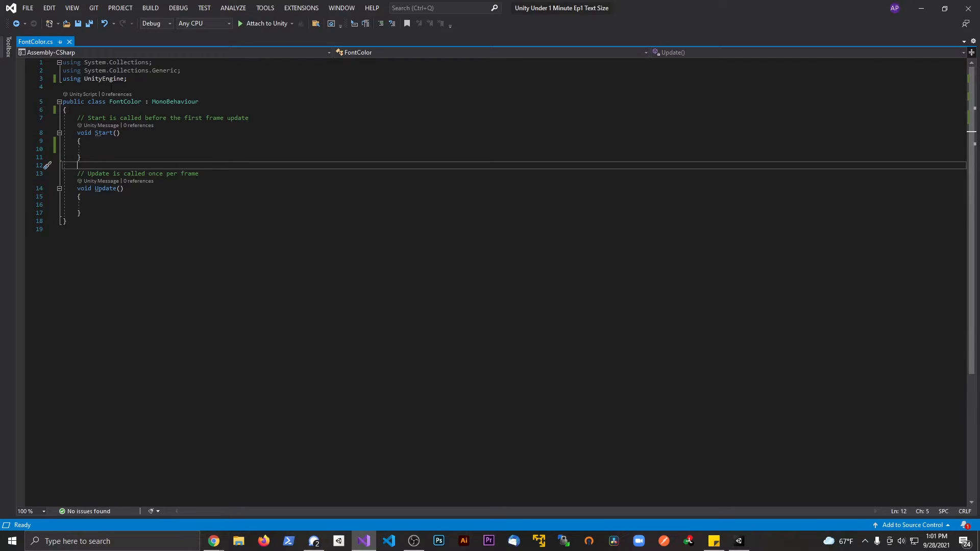
pyautogui.write('usig')
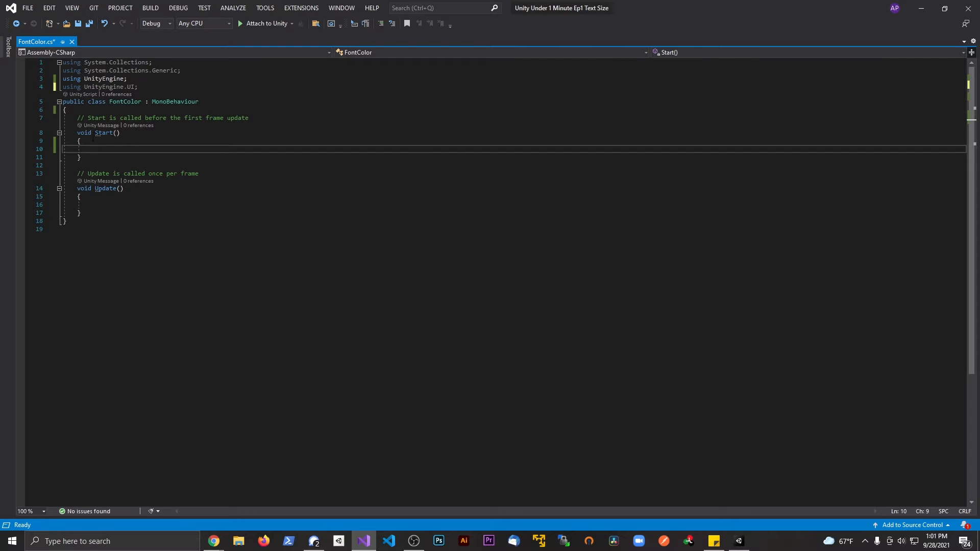
pyautogui.write('public Text')
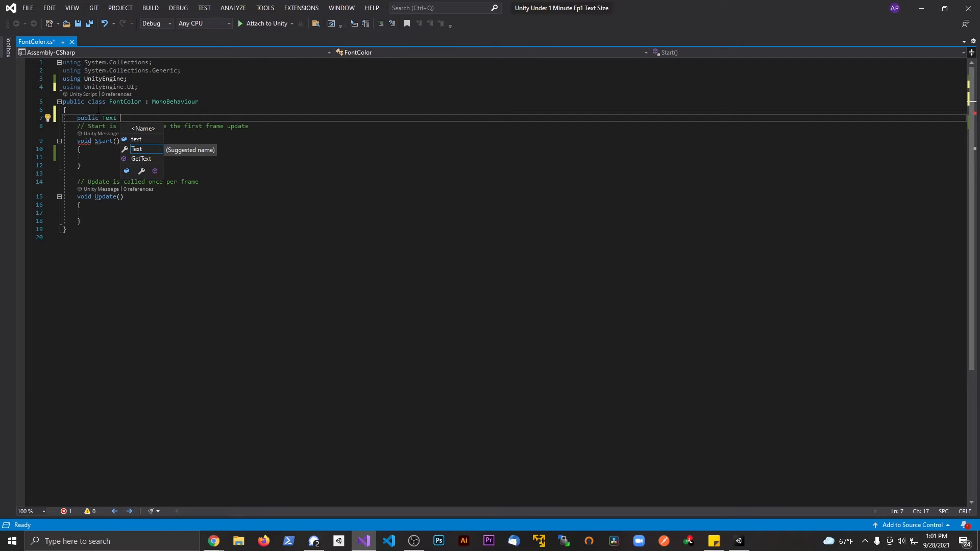
pyautogui.write('colorchanging')
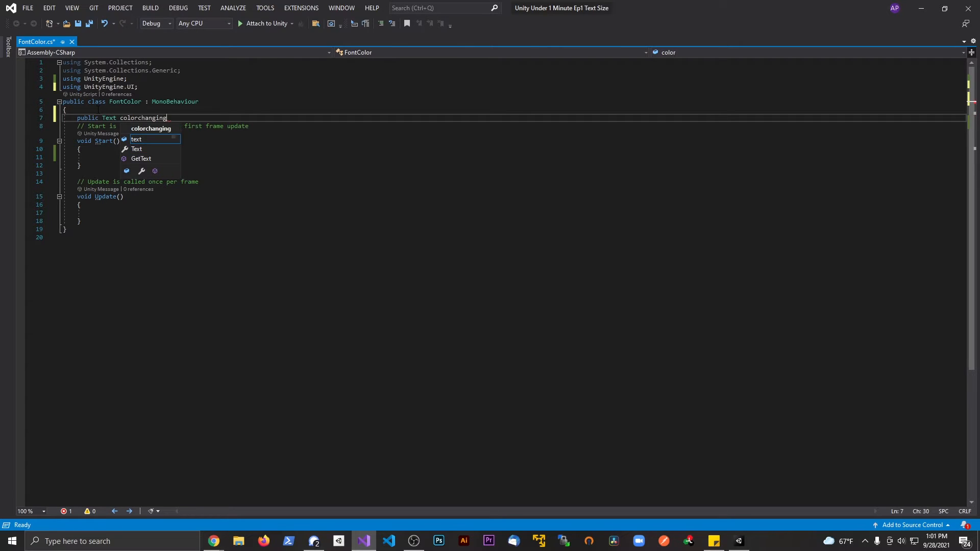
pyautogui.write('Font;')
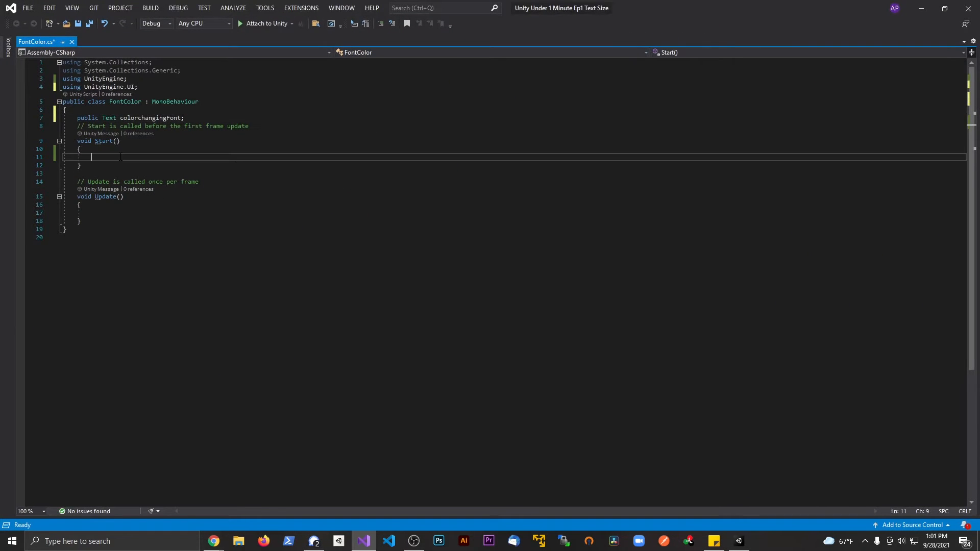
# Write 'colorchangingFont.color = Color.red;' inside Start() and save the script
pyautogui.write('colorchangingFont.')
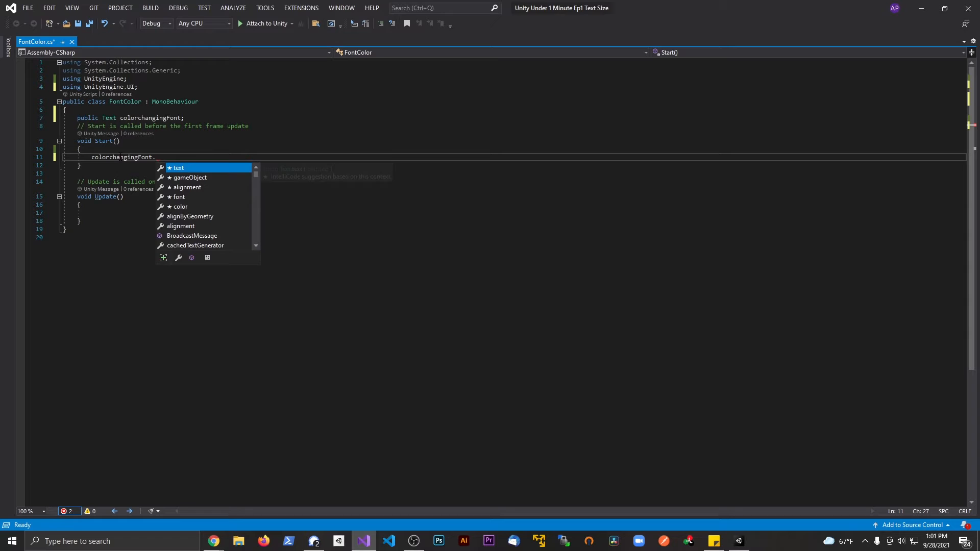
pyautogui.write('color =')
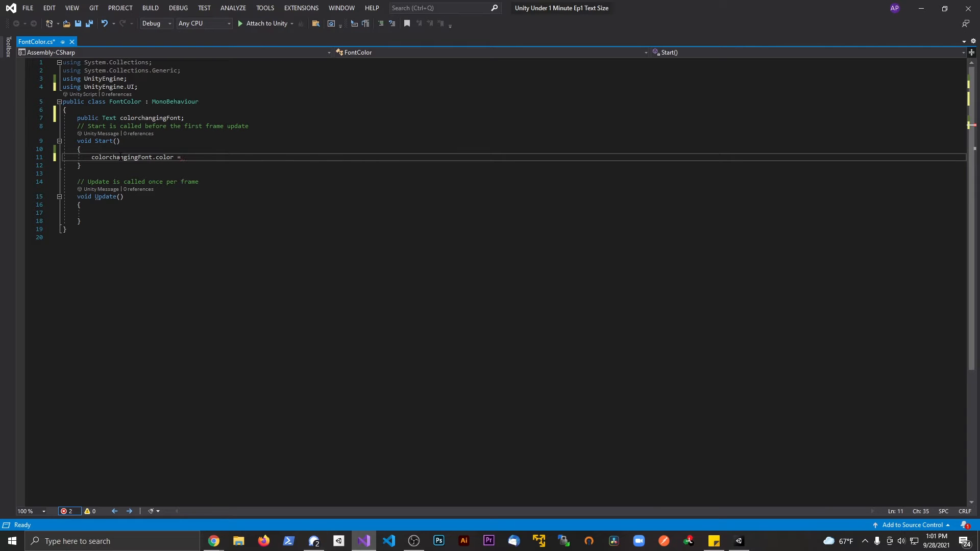
pyautogui.write('Color.Red;')
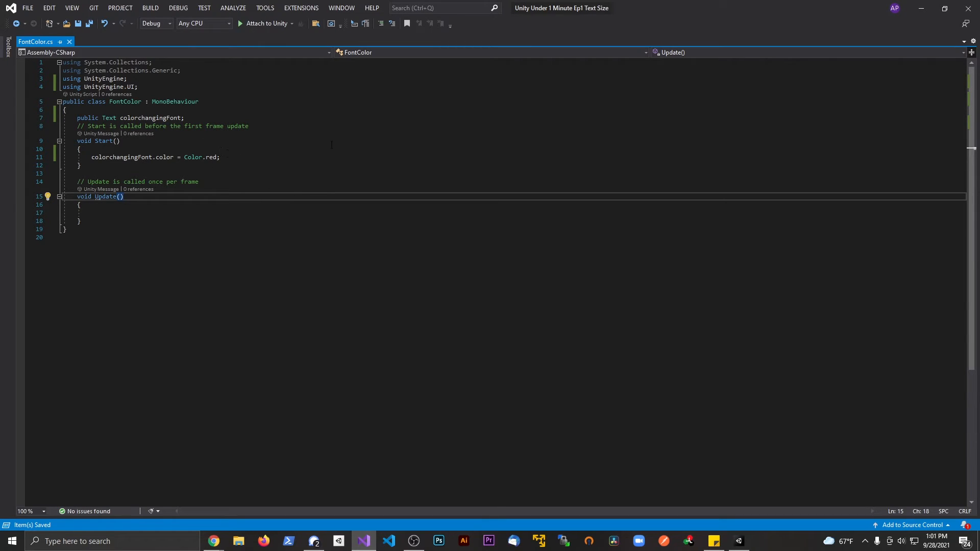
pyautogui.moveTo(633, 170)
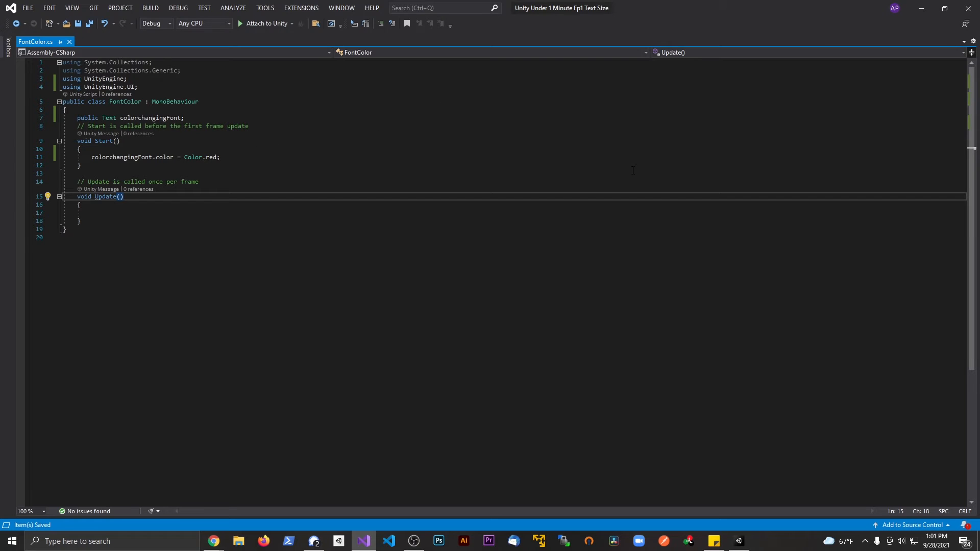
# Attach FontColor to Canvas with Text assigned, then play the scene
pyautogui.click(363, 540)
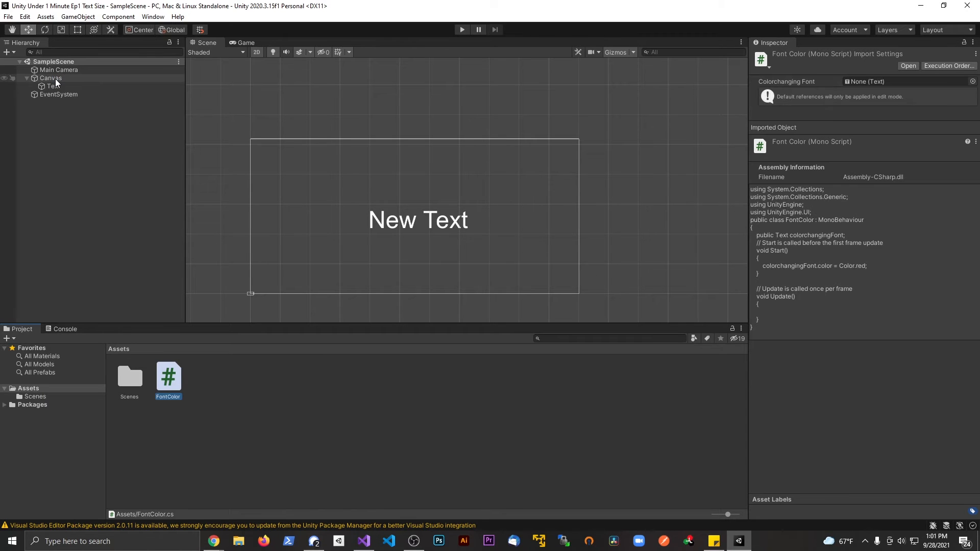
pyautogui.click(51, 78)
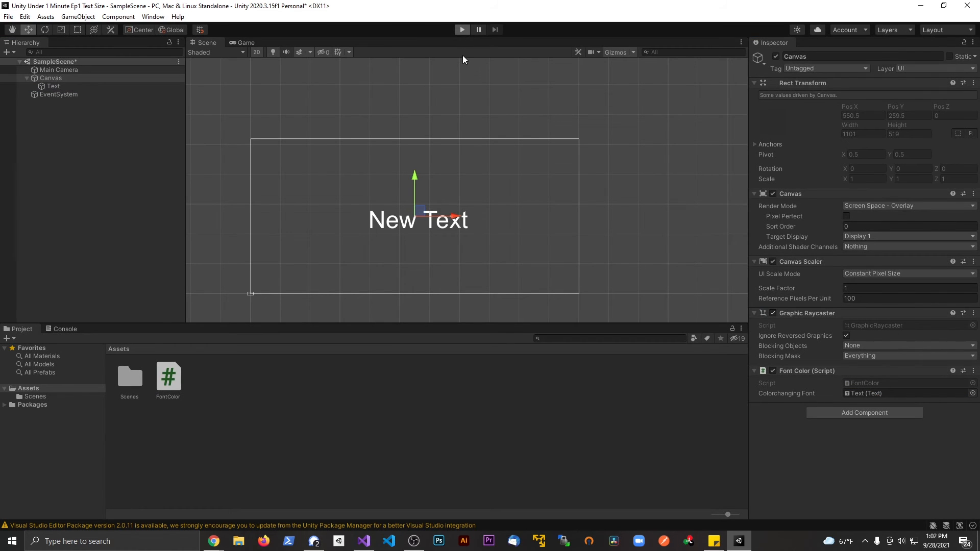
pyautogui.click(244, 43)
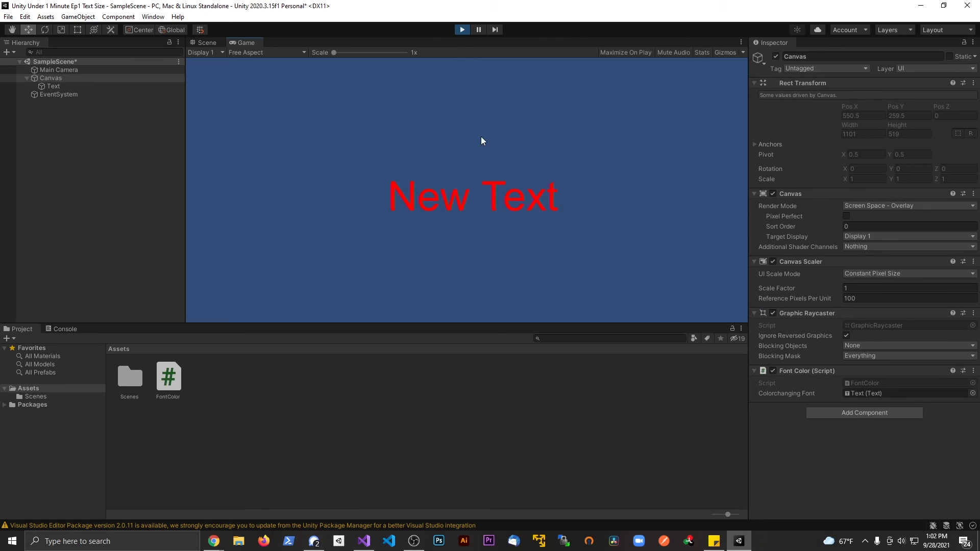